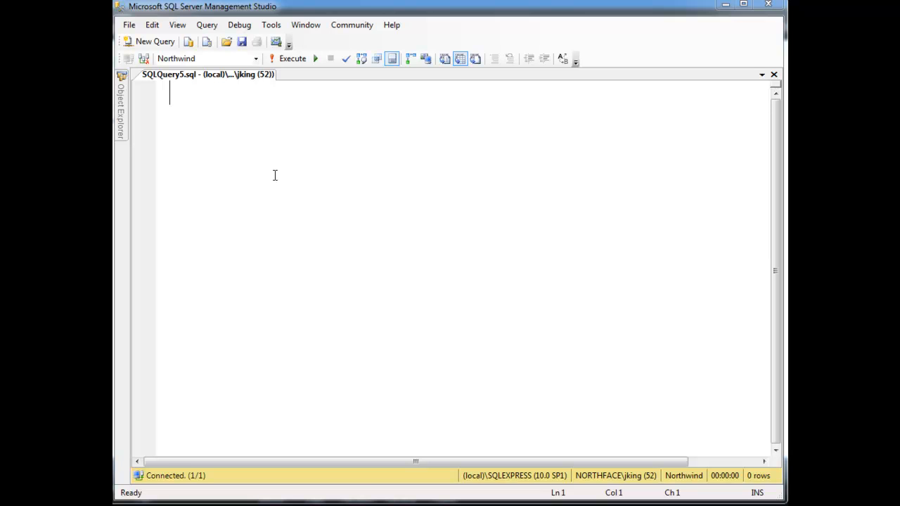
pyautogui.moveTo(526, 239)
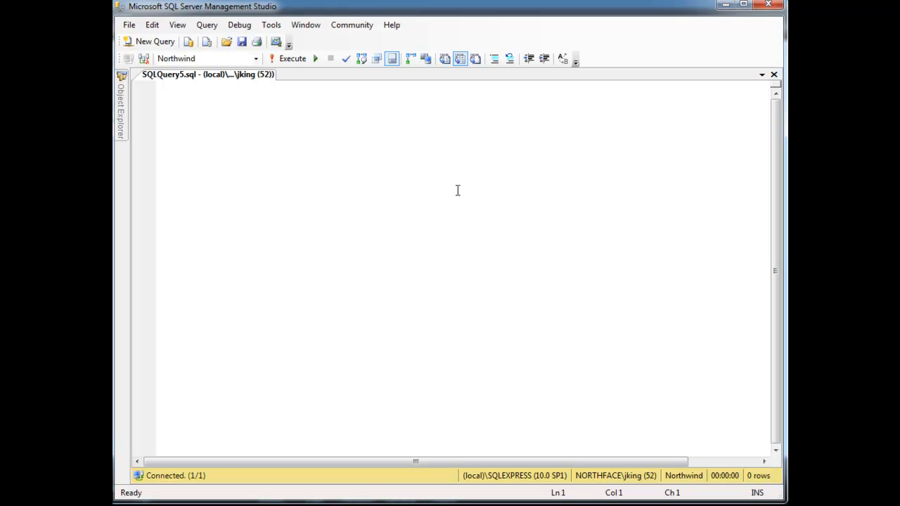
# Step: Jot the aggregate functions avg() and min(), into the new Northwind query window
pyautogui.write('avg()')
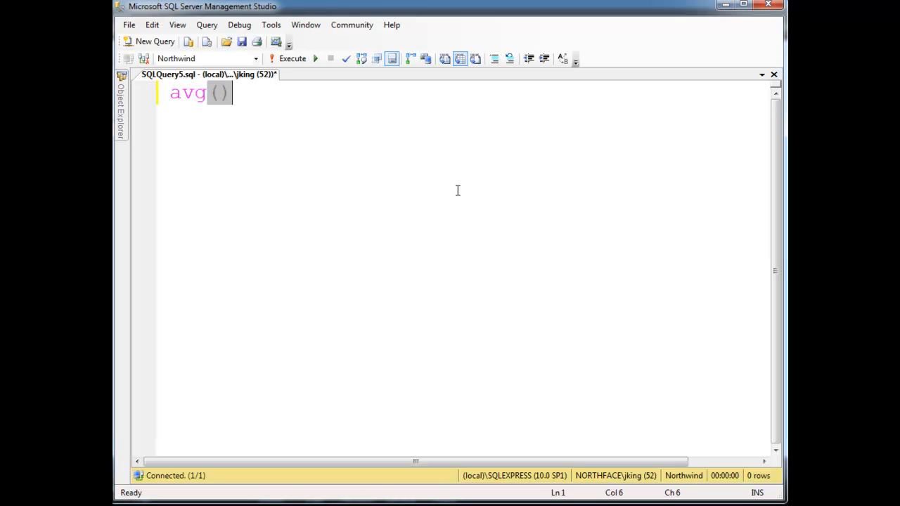
pyautogui.write('m')
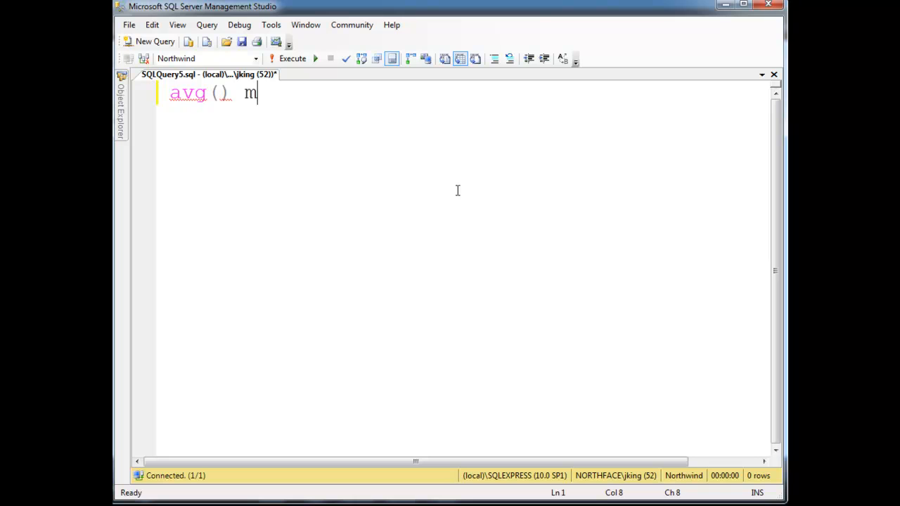
pyautogui.write('in(),')
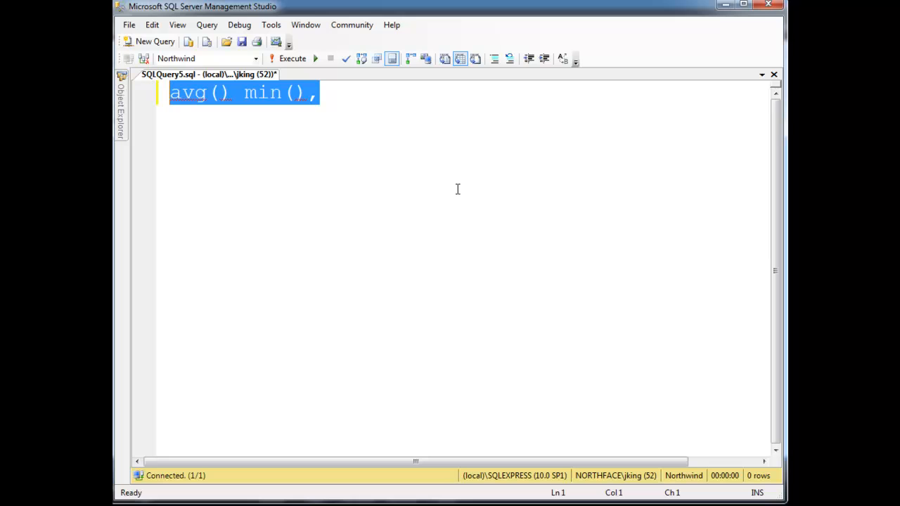
pyautogui.write('decl')
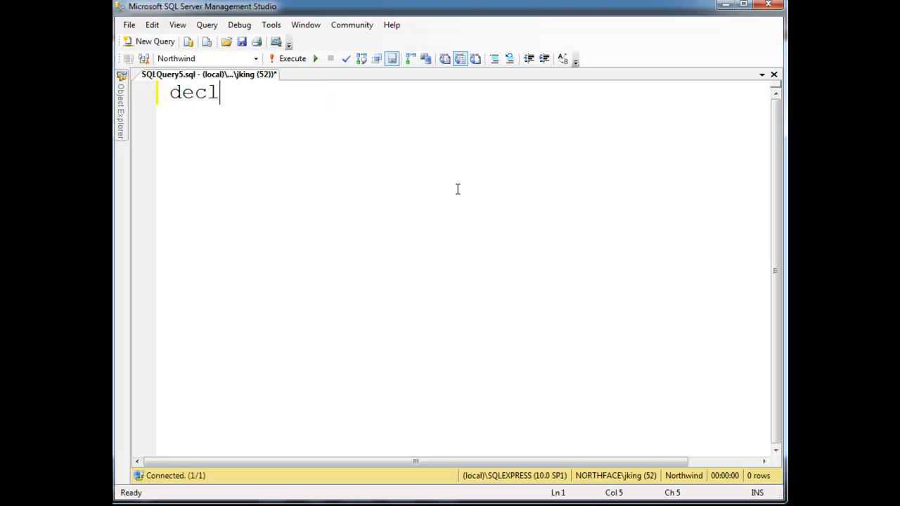
pyautogui.write('are @myVar')
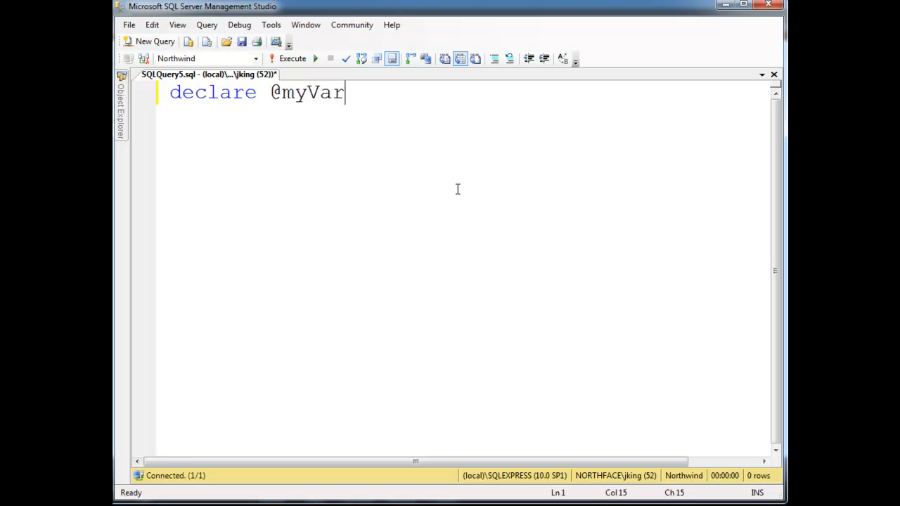
pyautogui.write('varchar(100')
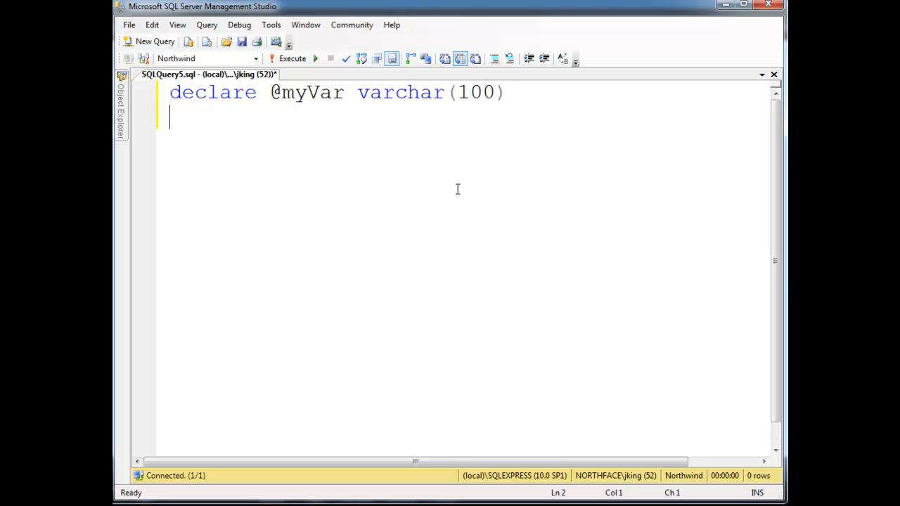
pyautogui.write('set @myva')
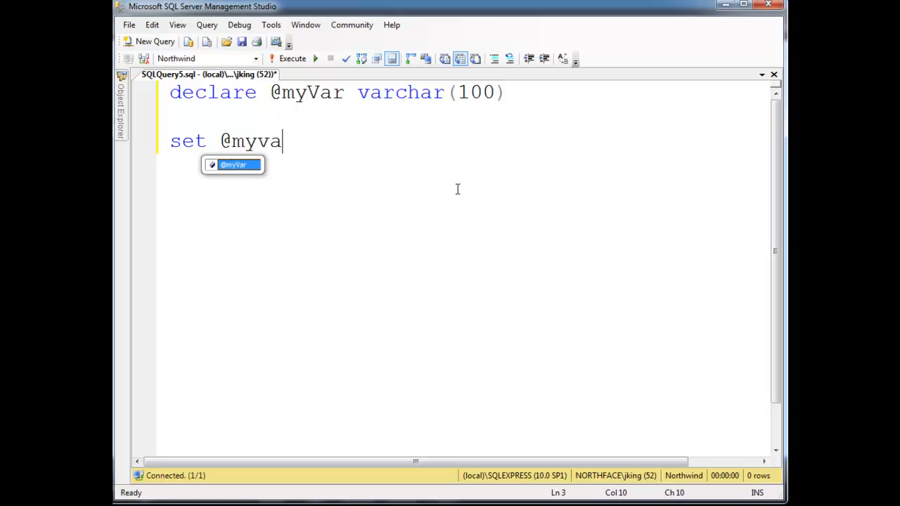
pyautogui.write("Var = '")
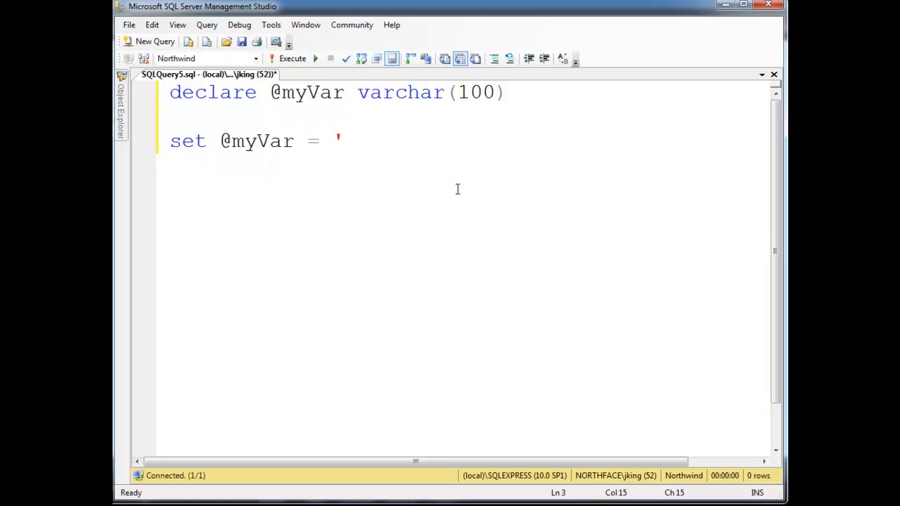
pyautogui.write("jamie'")
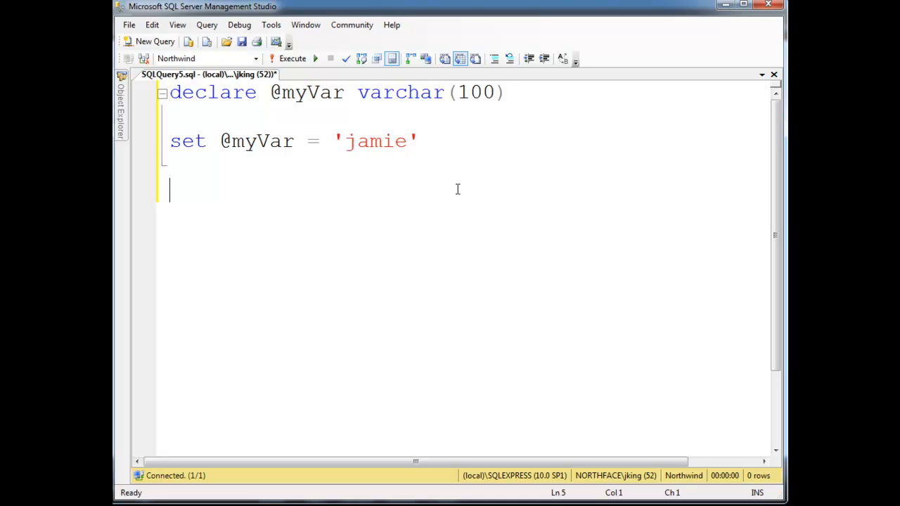
pyautogui.write('print')
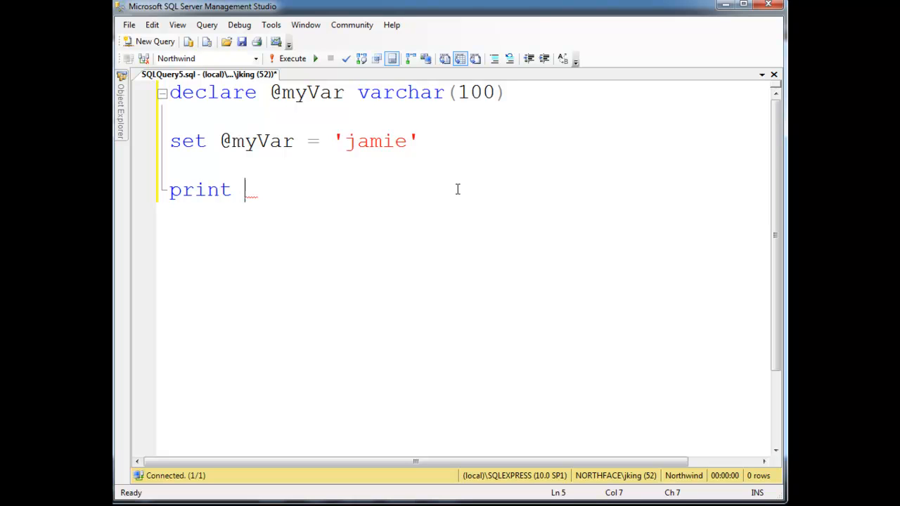
pyautogui.write('upper(')
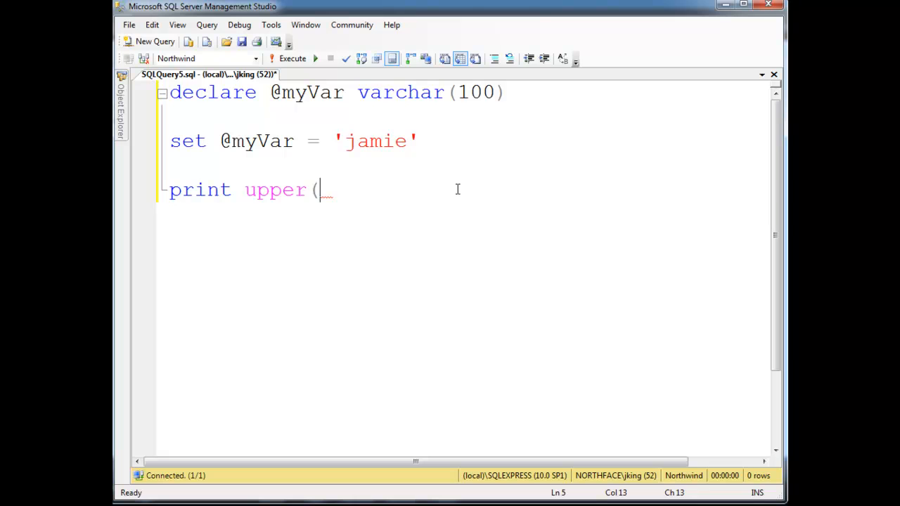
pyautogui.press('F5')
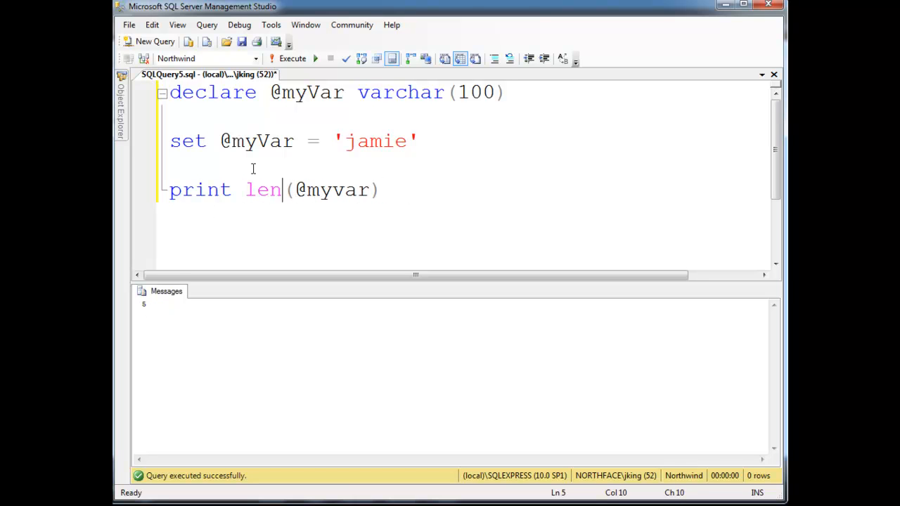
pyautogui.moveTo(318, 196)
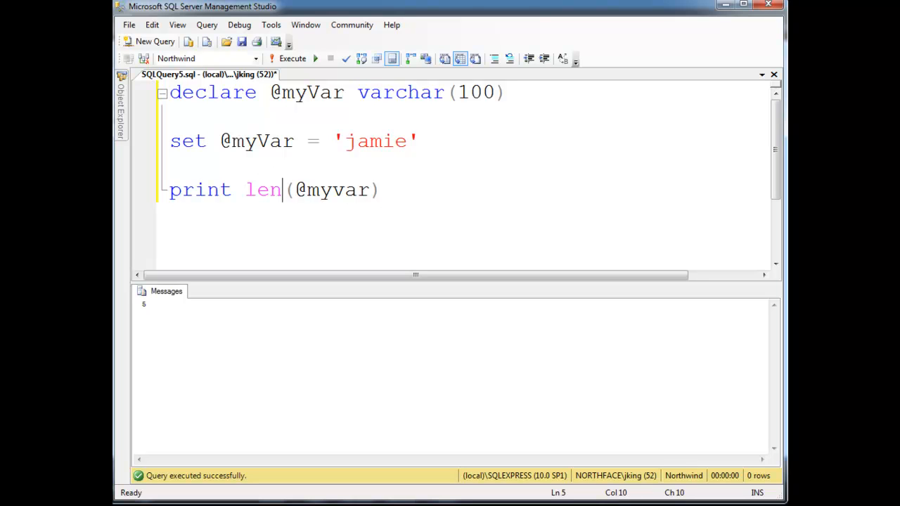
pyautogui.moveTo(264, 184)
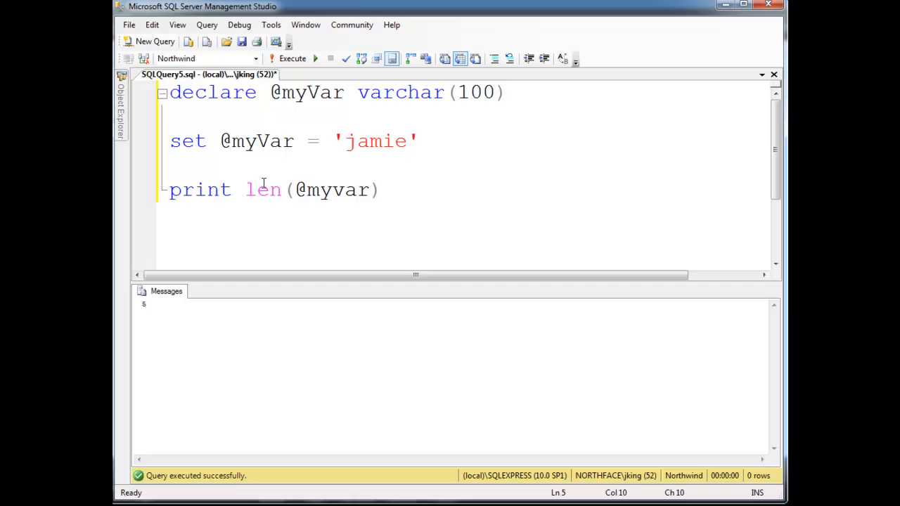
pyautogui.write('reverse')
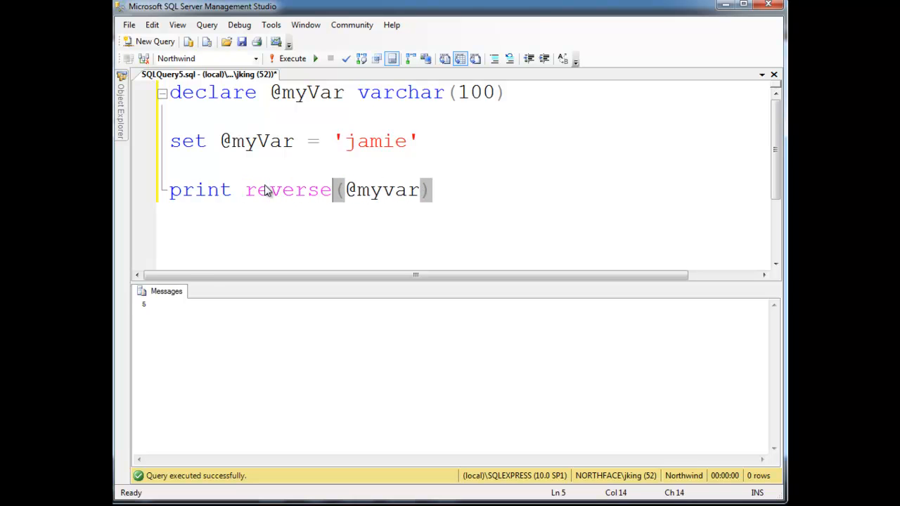
pyautogui.click(292, 59)
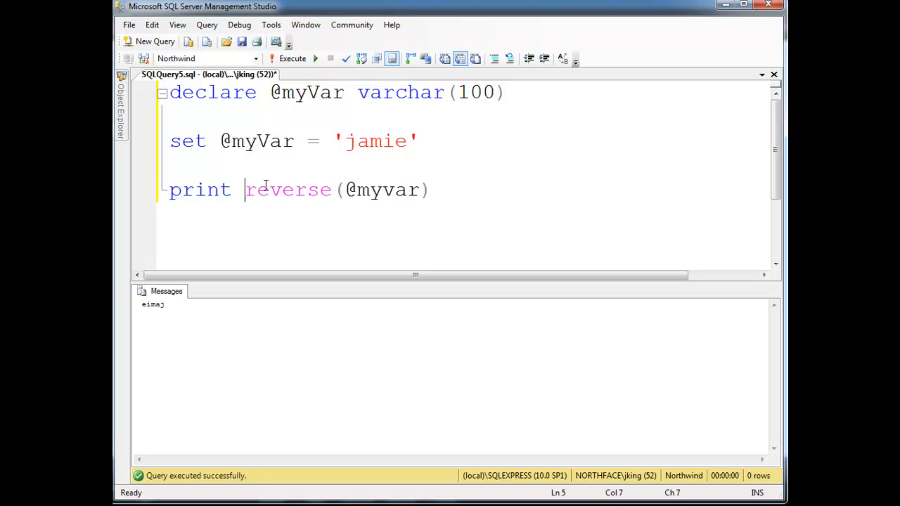
pyautogui.write('substring')
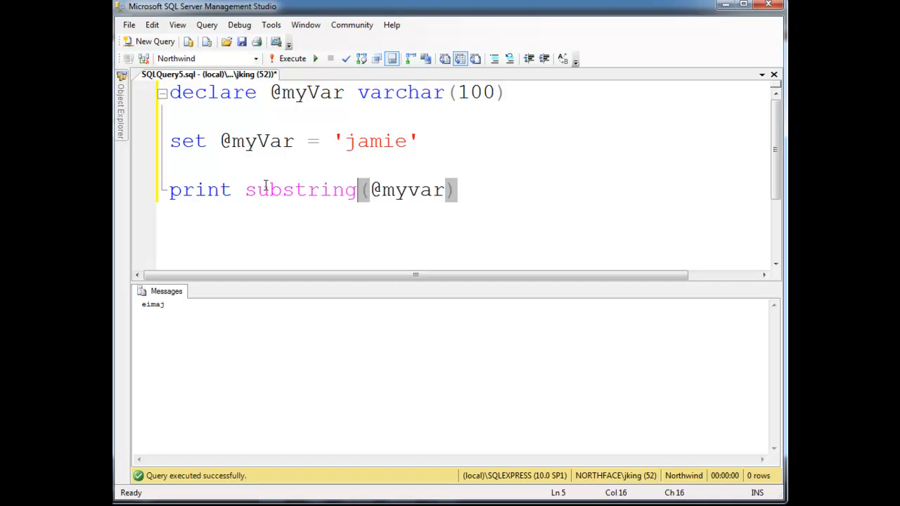
pyautogui.moveTo(266, 186)
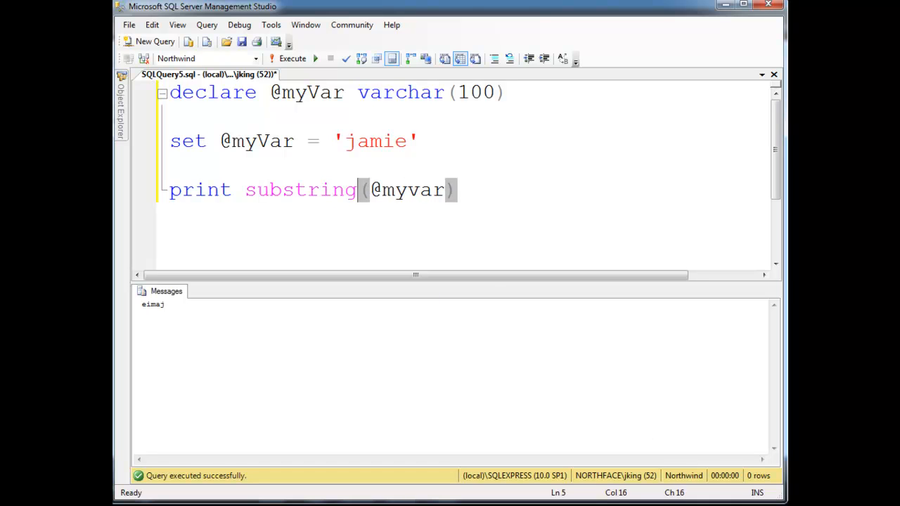
pyautogui.doubleClick(407, 190)
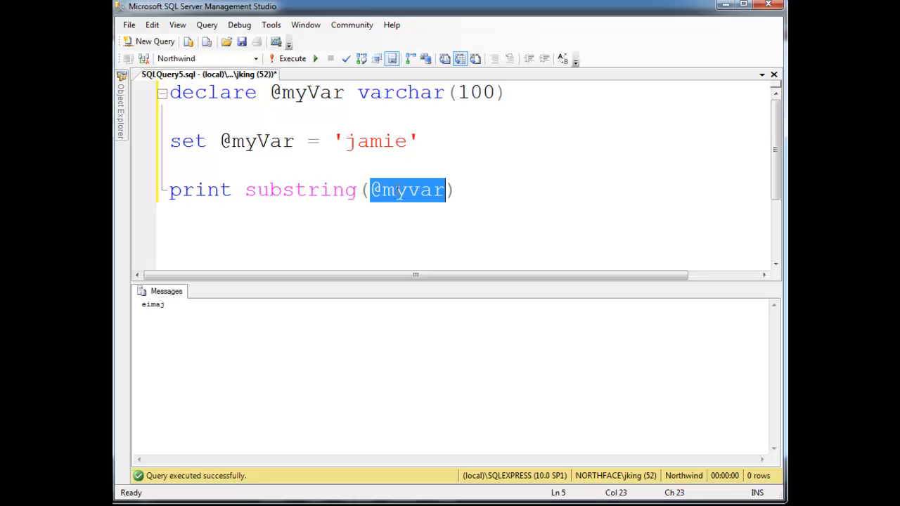
pyautogui.write(',')
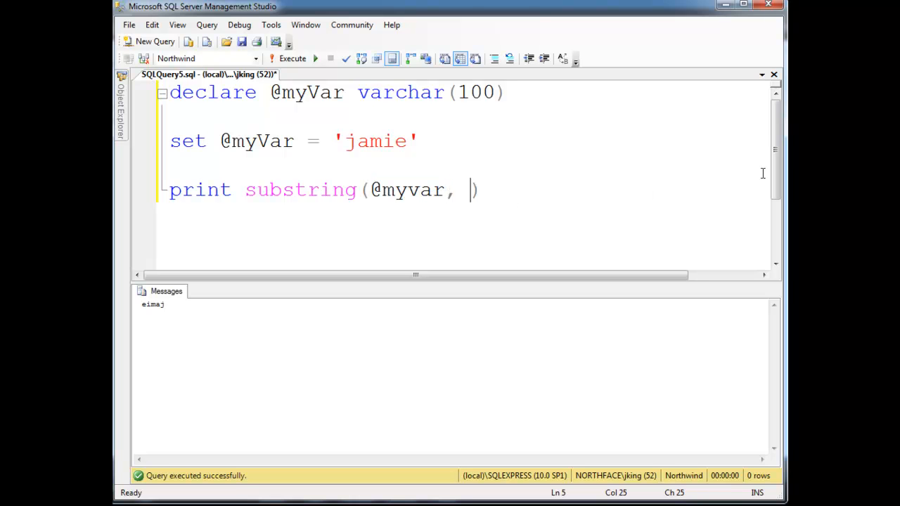
pyautogui.write('2, 2')
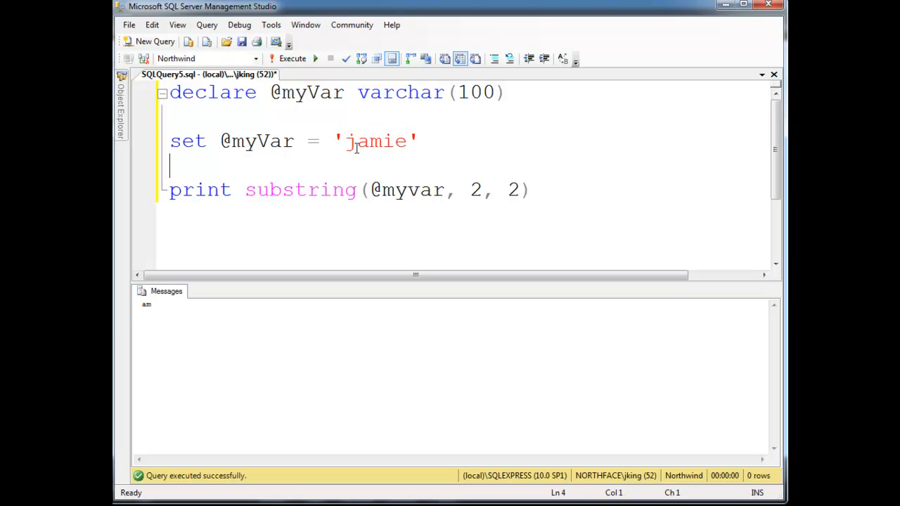
pyautogui.doubleClick(349, 140)
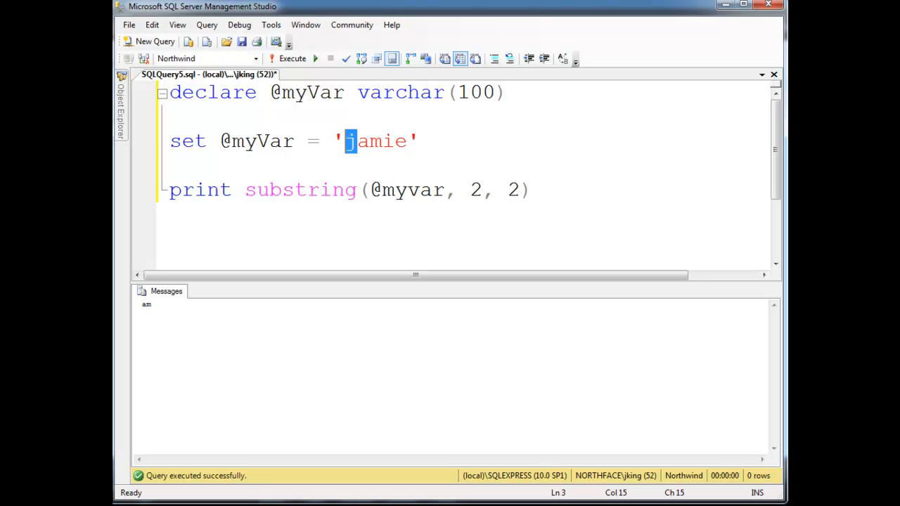
pyautogui.click(532, 190)
pyautogui.write('p')
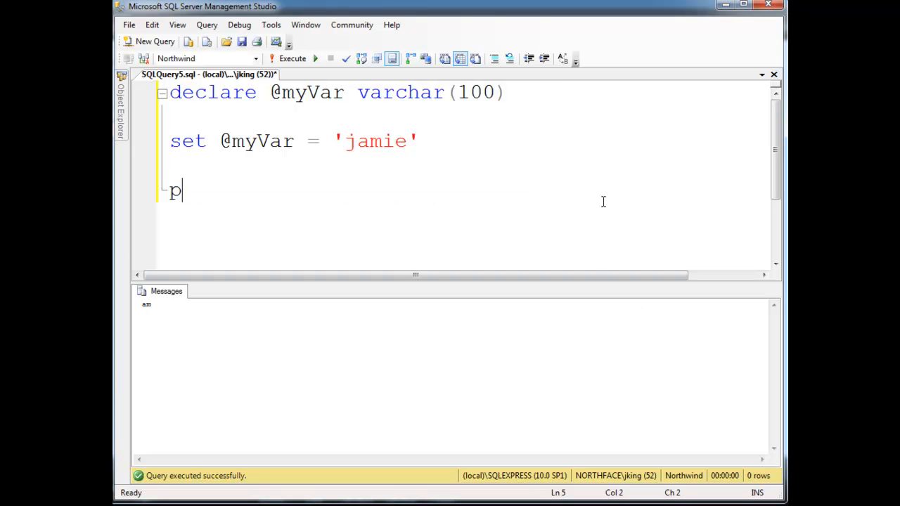
# Step: Run print getdate() so the messages show the local time, Jun 4 2012 3:34PM
pyautogui.write('rint getdate(')
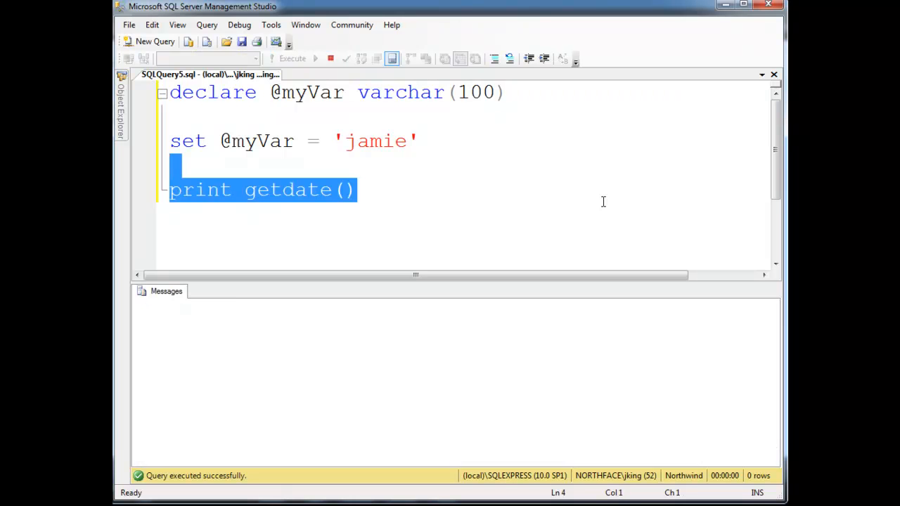
pyautogui.click(293, 59)
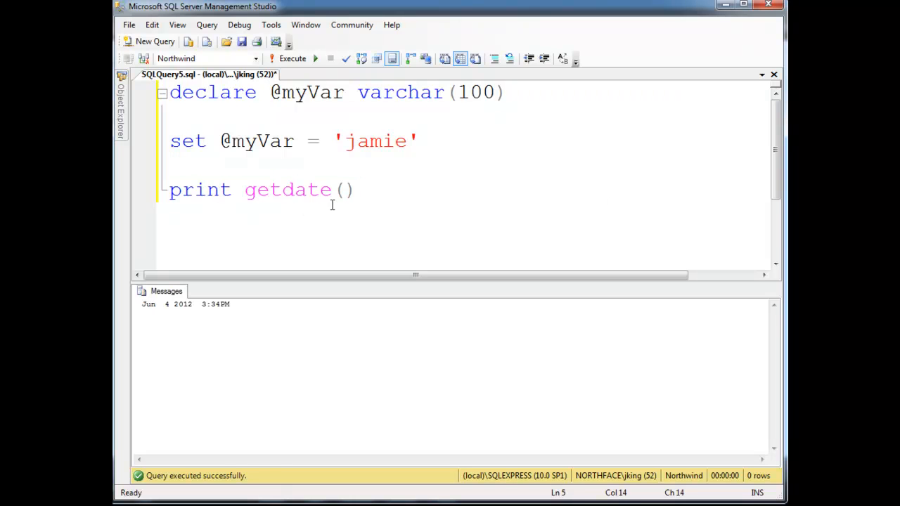
pyautogui.doubleClick(287, 190)
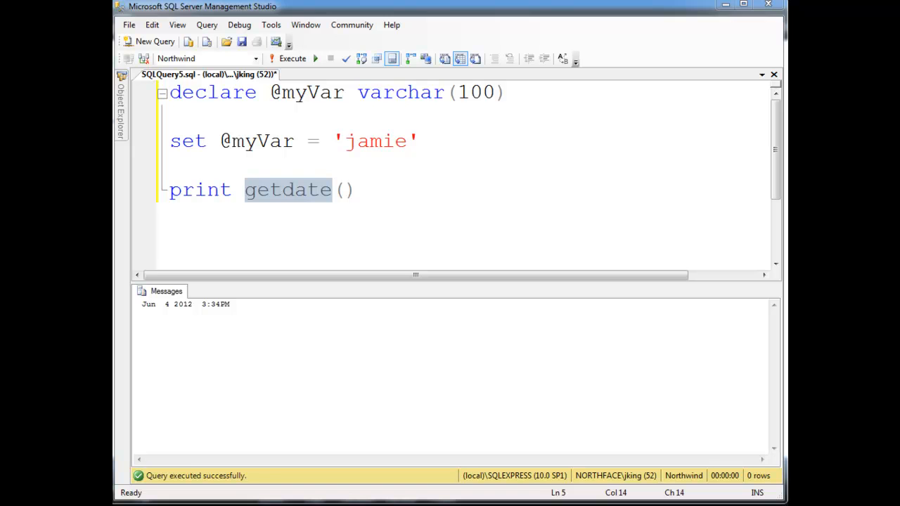
pyautogui.click(441, 246)
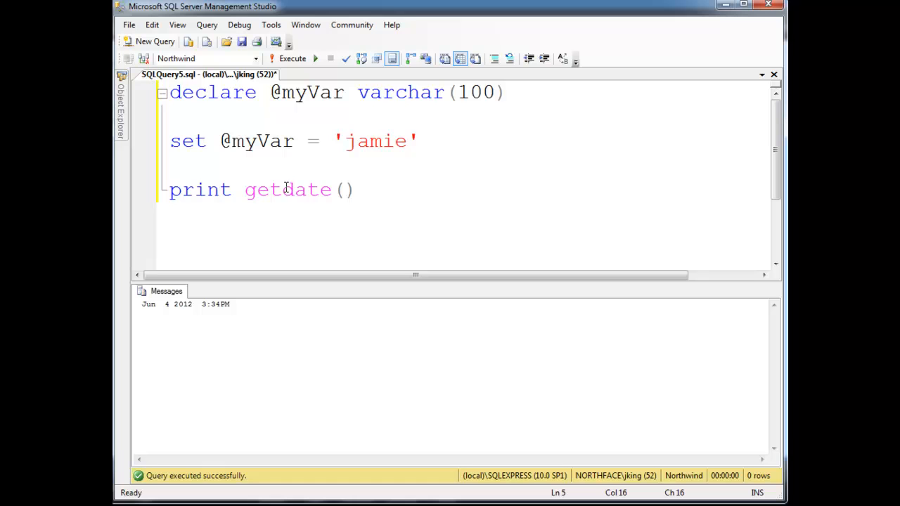
# Step: Change the call to getutcdate() and run it, showing the UTC time Jun 4 2012 9:36PM
pyautogui.write('utc')
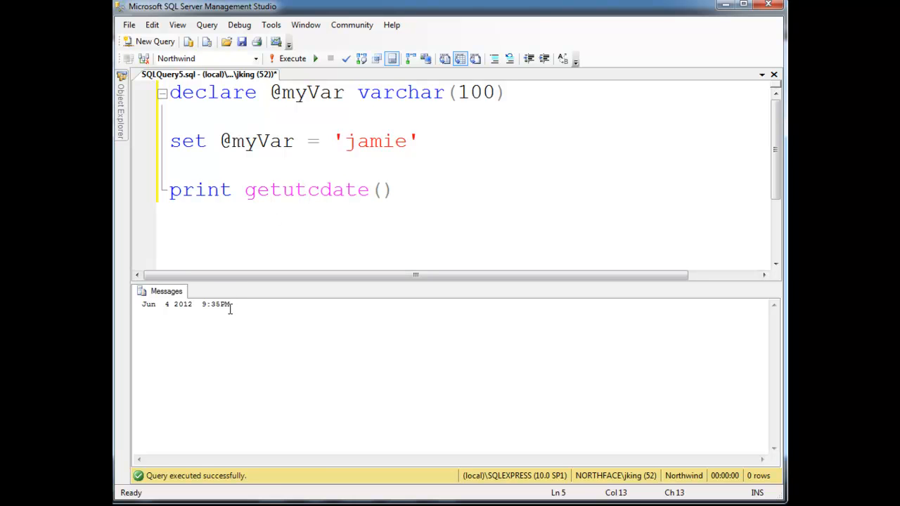
pyautogui.doubleClick(306, 190)
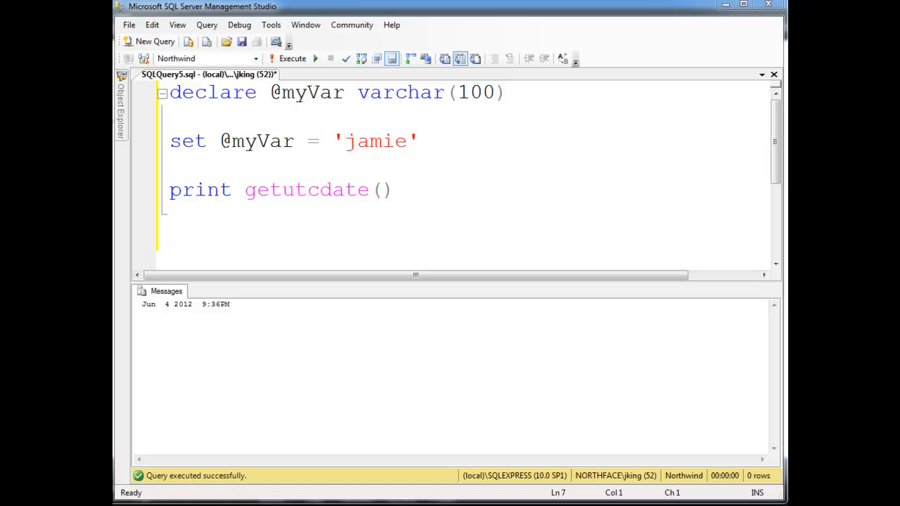
pyautogui.moveTo(207, 227)
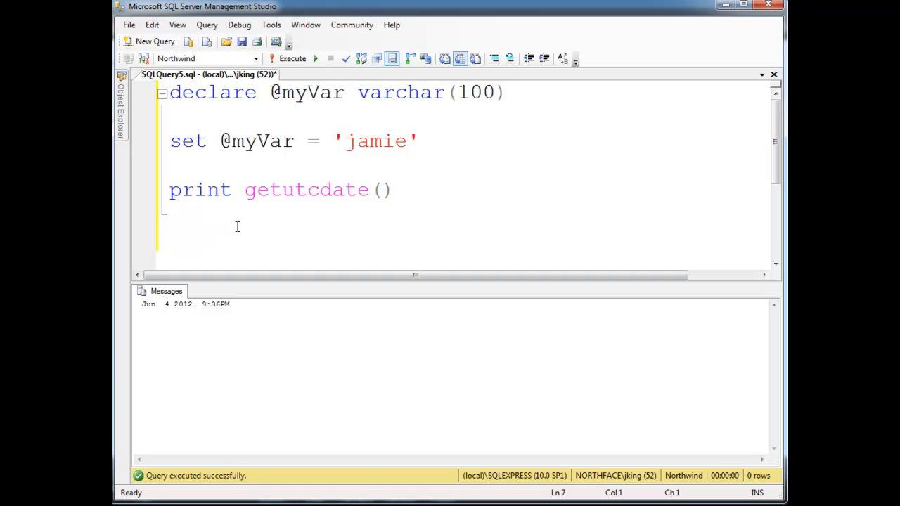
# Step: Start a select COL_LENGTH( line using IntelliSense completion
pyautogui.write('se')
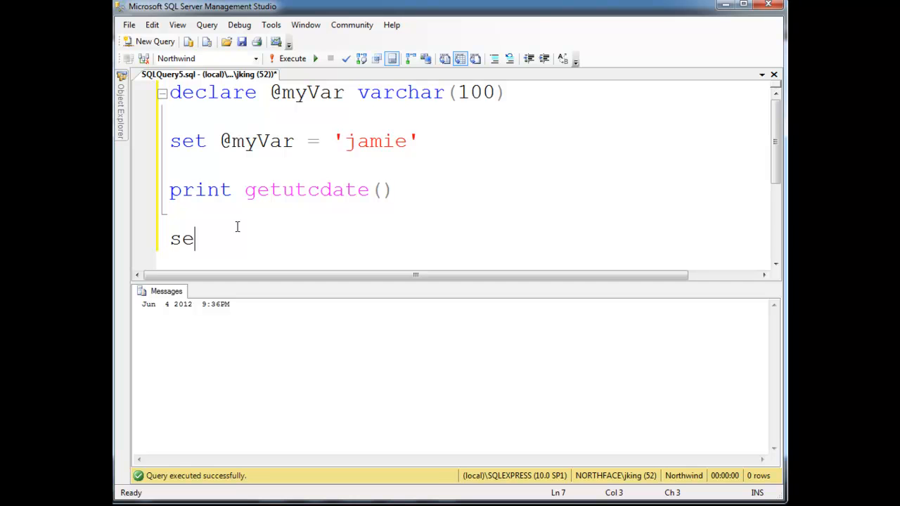
pyautogui.write('lect')
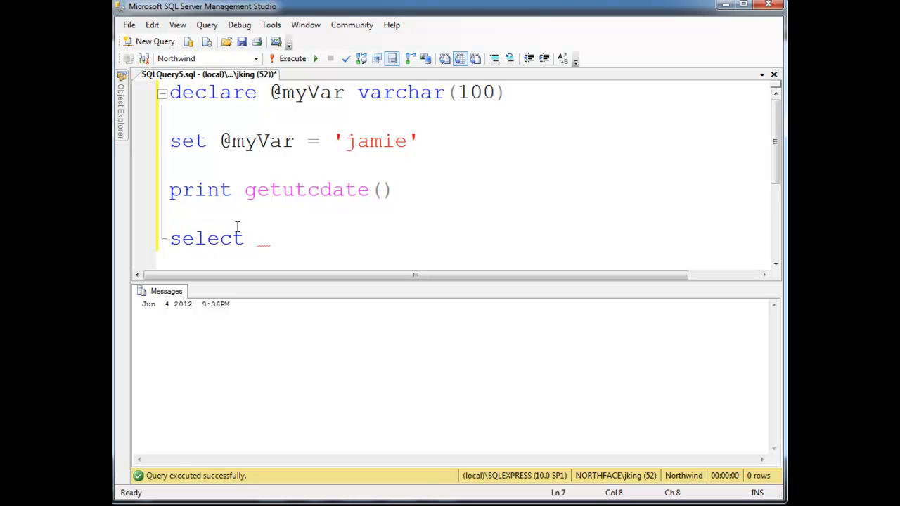
pyautogui.write('col')
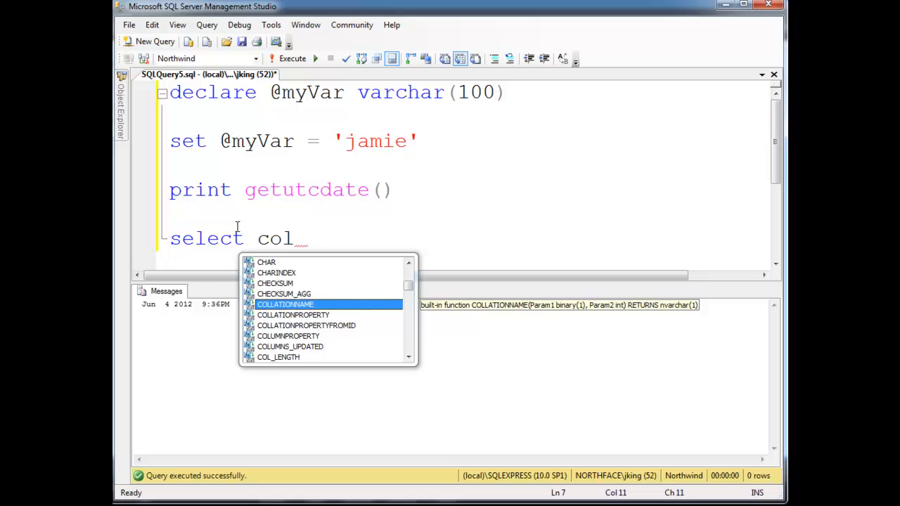
pyautogui.write('COL_LENGTH(')
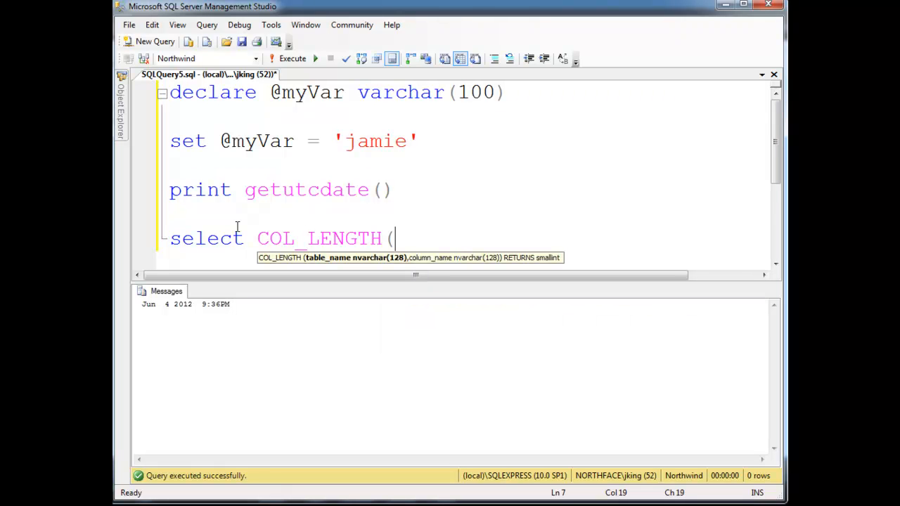
# Step: Supply the arguments 'Customers', 'ContactName' and bring up the database object browser
pyautogui.write("'N")
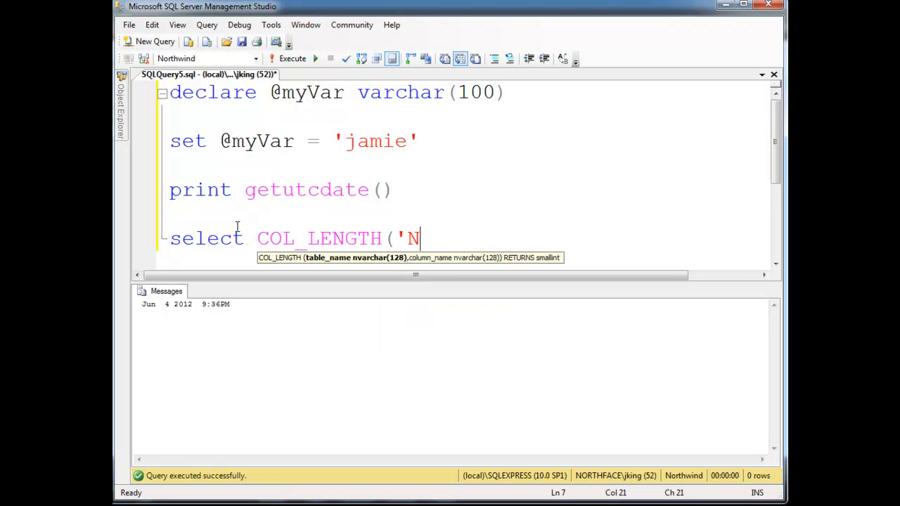
pyautogui.write("Customers',")
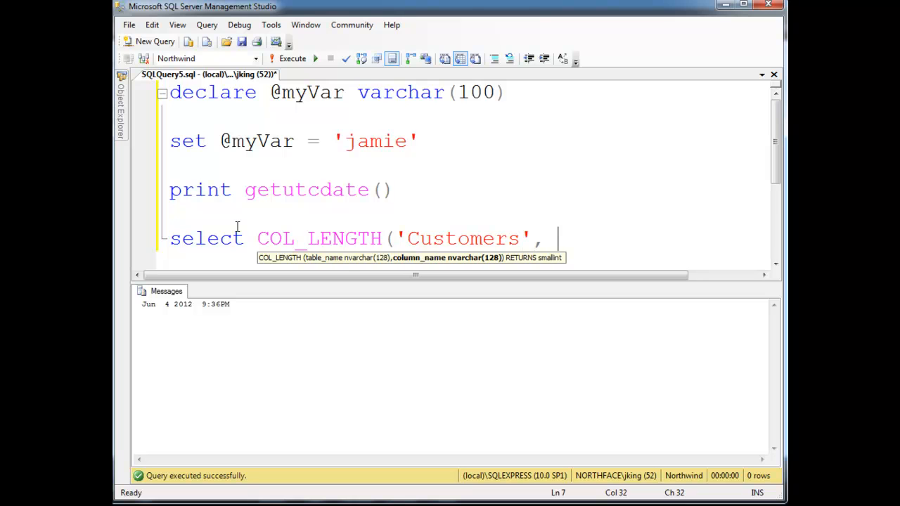
pyautogui.write("'Contact'")
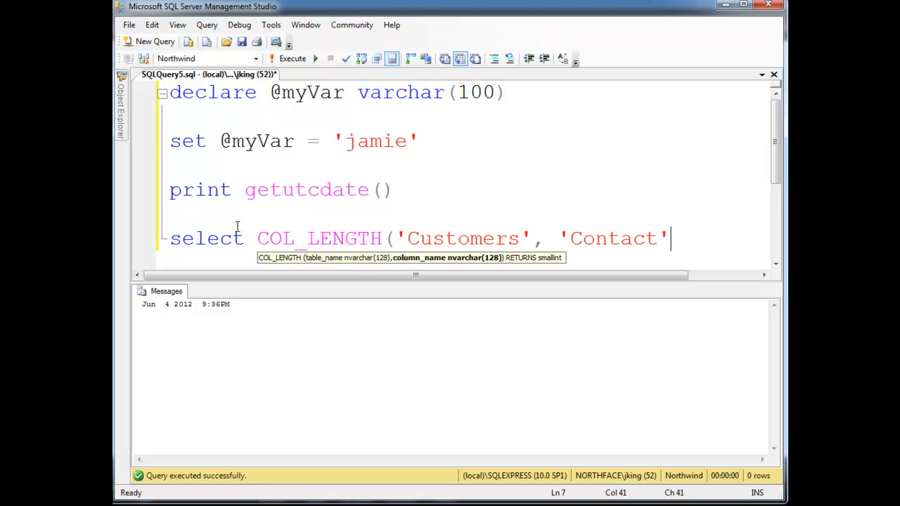
pyautogui.write('Name')
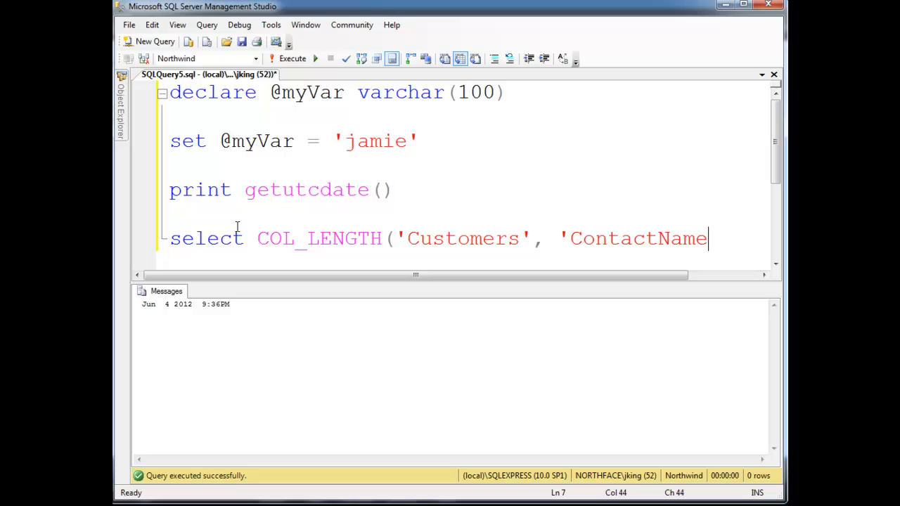
pyautogui.moveTo(710, 239); pyautogui.dragTo(534, 239)
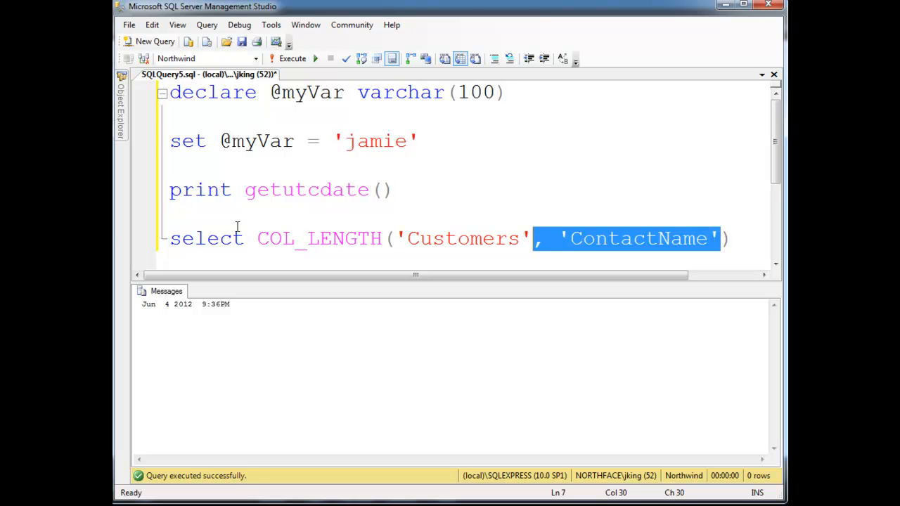
pyautogui.click(293, 59)
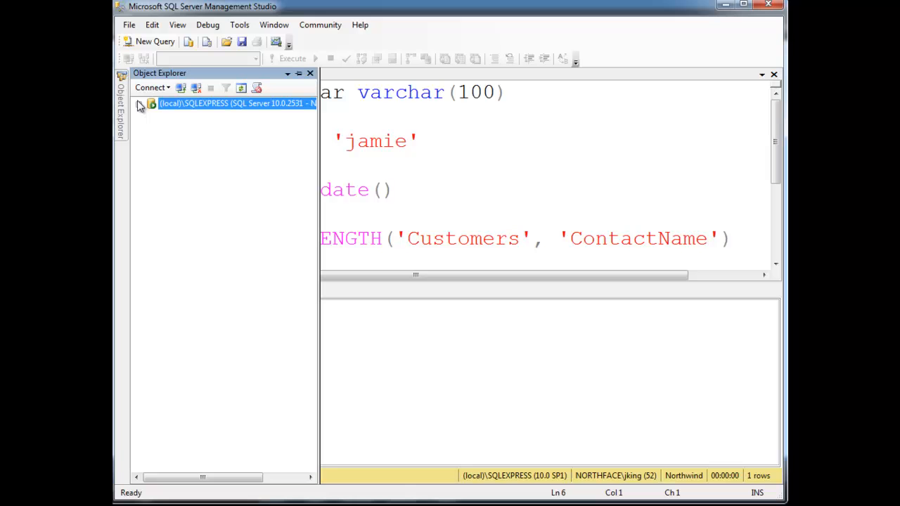
# Step: Expand SQLEXPRESS > Northwind > dbo.Customers > Columns to check ContactName, then return to the query
pyautogui.click(141, 104)
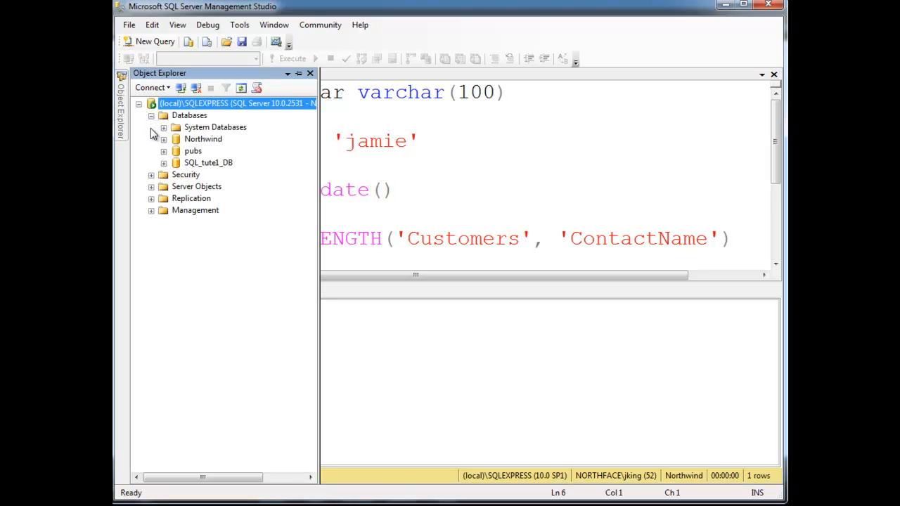
pyautogui.click(177, 163)
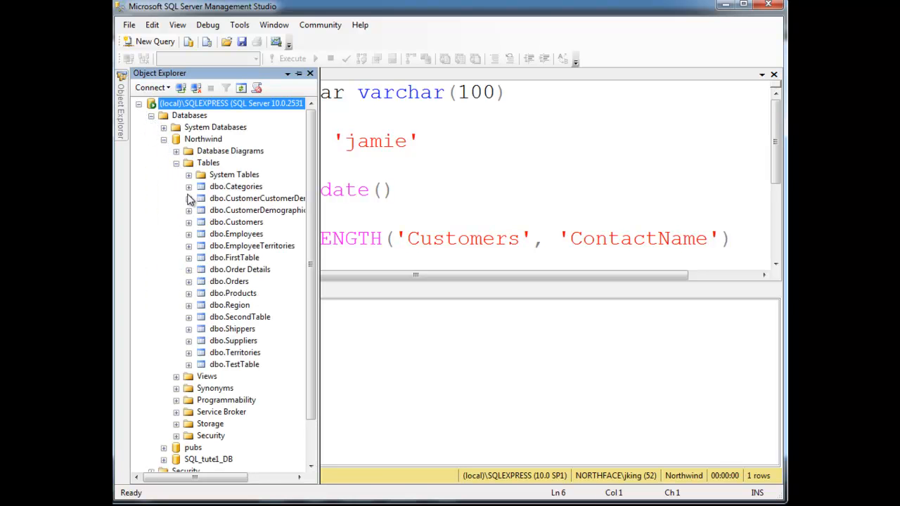
pyautogui.click(188, 222)
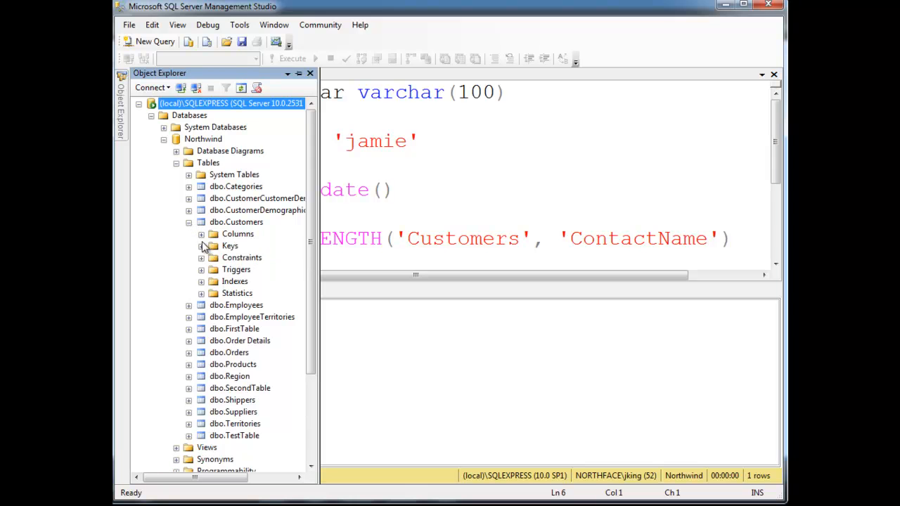
pyautogui.click(201, 233)
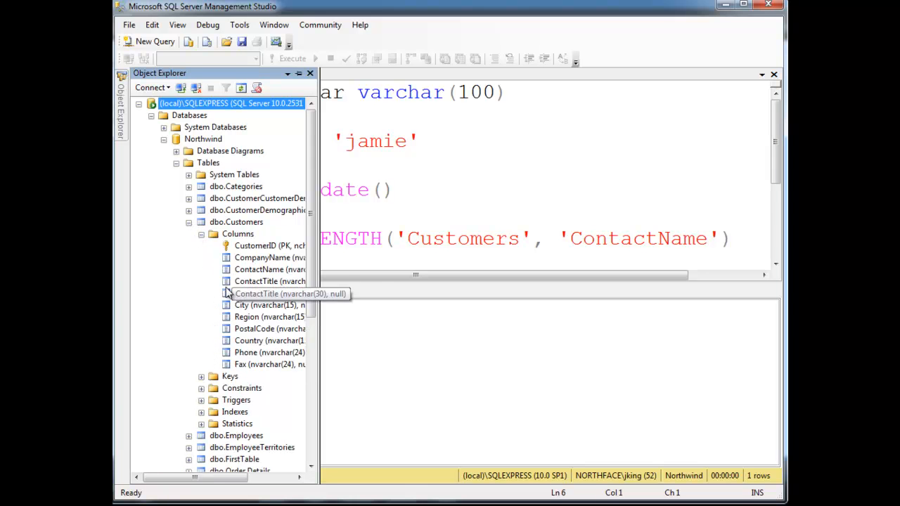
pyautogui.moveTo(246, 274)
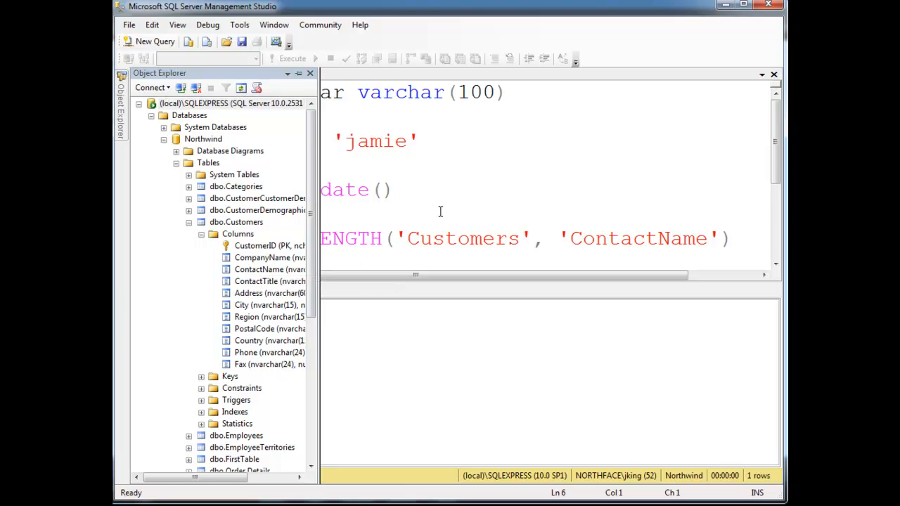
pyautogui.click(291, 59)
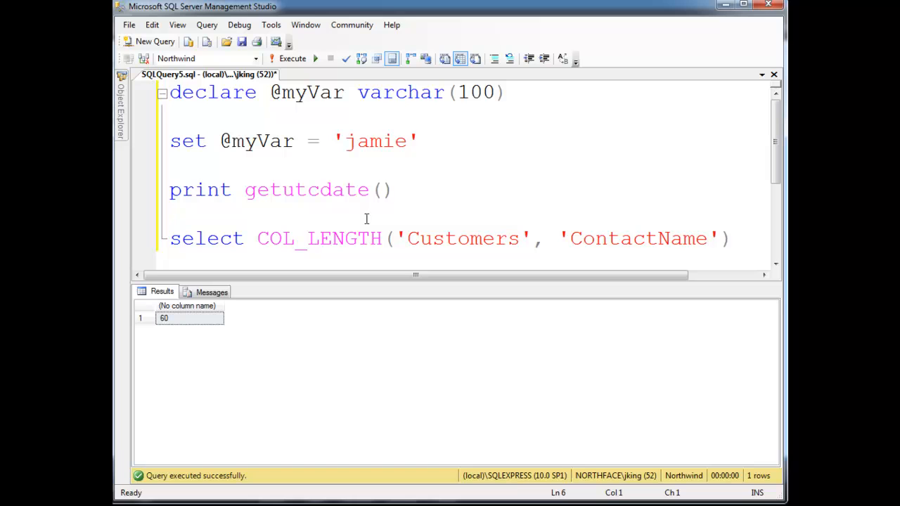
pyautogui.moveTo(356, 222)
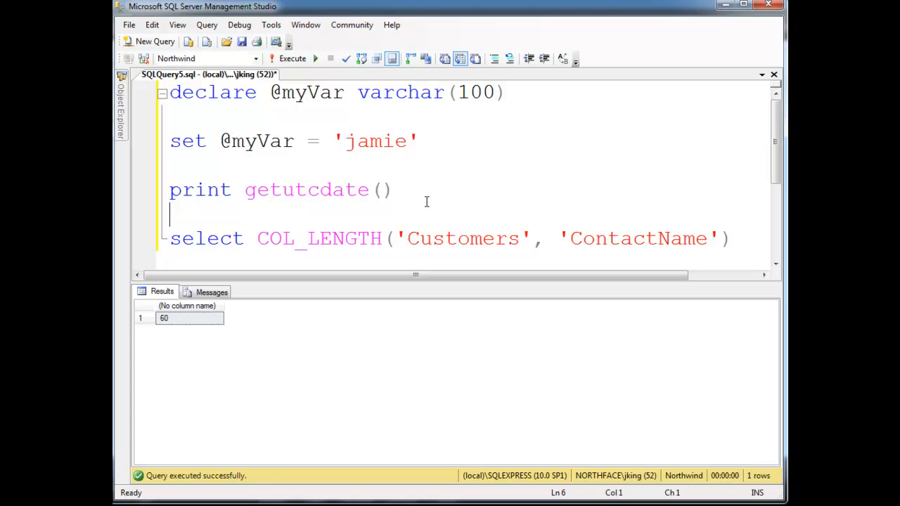
# Step: With COL_LENGTH returning 60 in the results, select the getutcdate function name in the editor
pyautogui.doubleClick(306, 190)
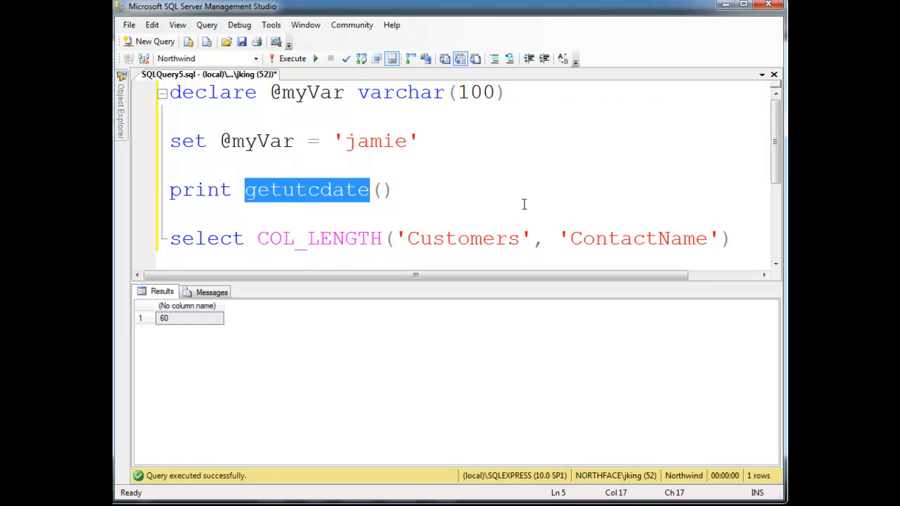